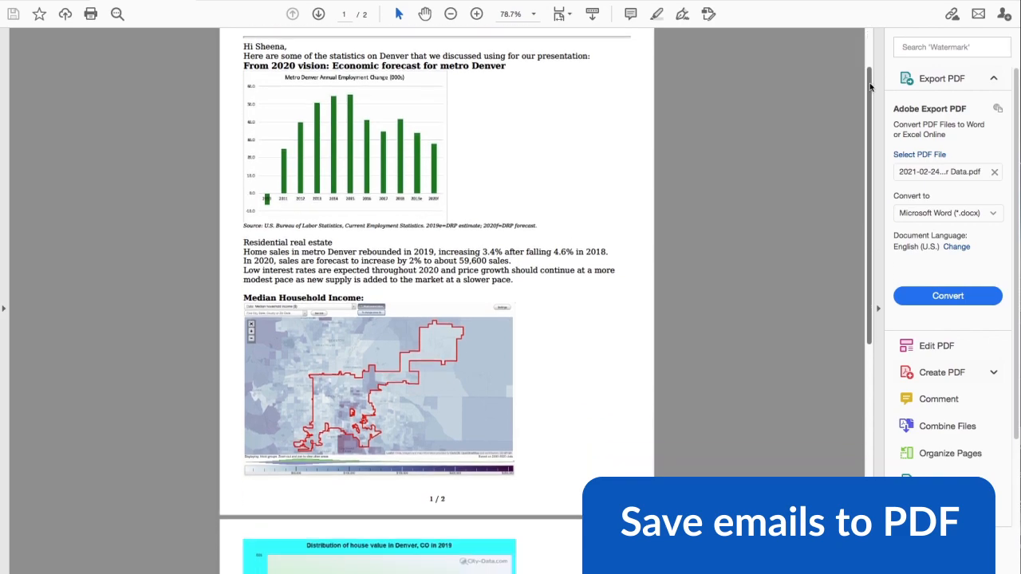
- Install the Save Emails to PDF by cloudHQ extension from the Chrome Web Store
{"action": "scroll", "scroll_direction": "down", "scroll_amount": 3}
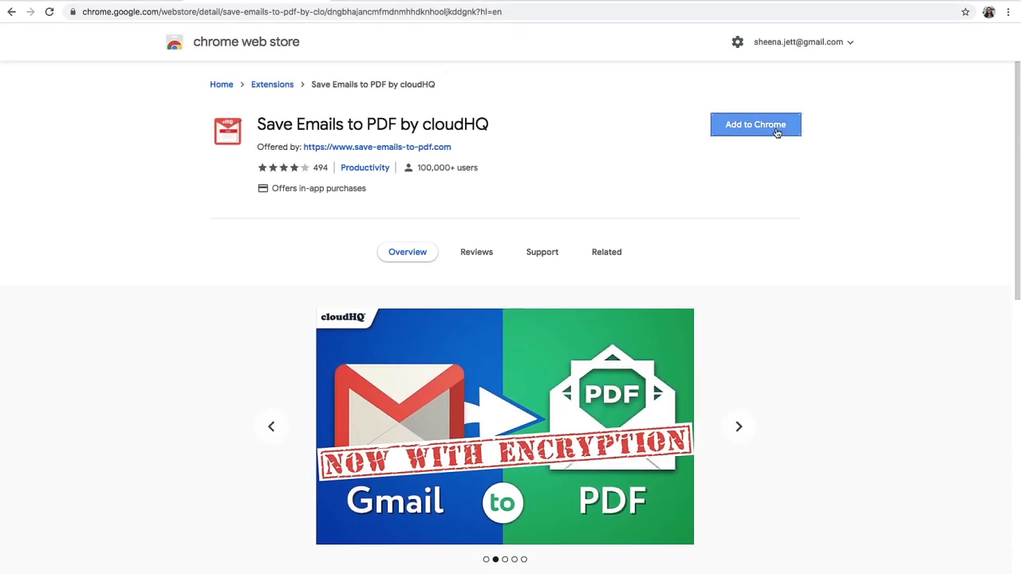
{"action": "left_click", "coordinate": [756, 125]}
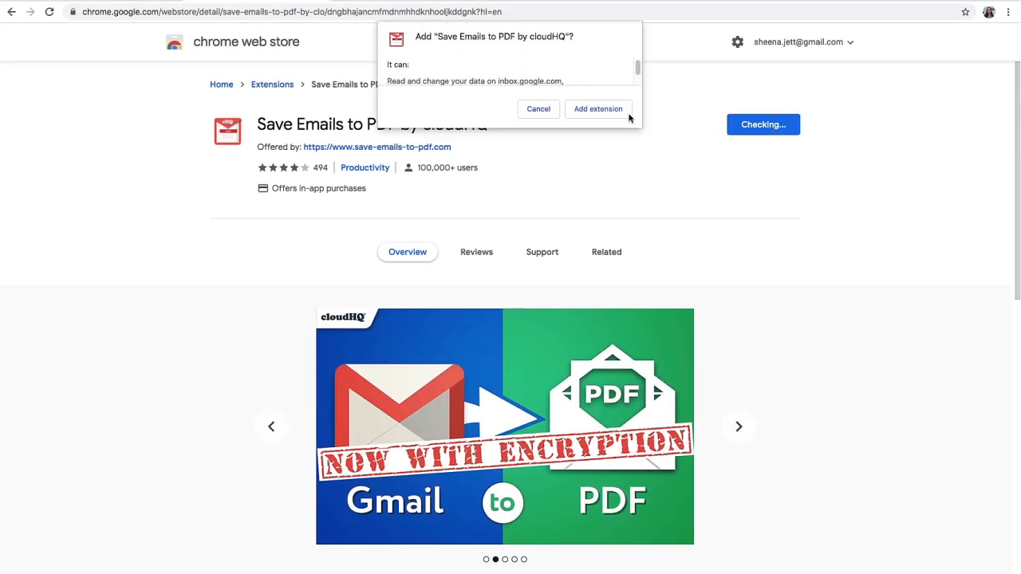
{"action": "left_click", "coordinate": [598, 109]}
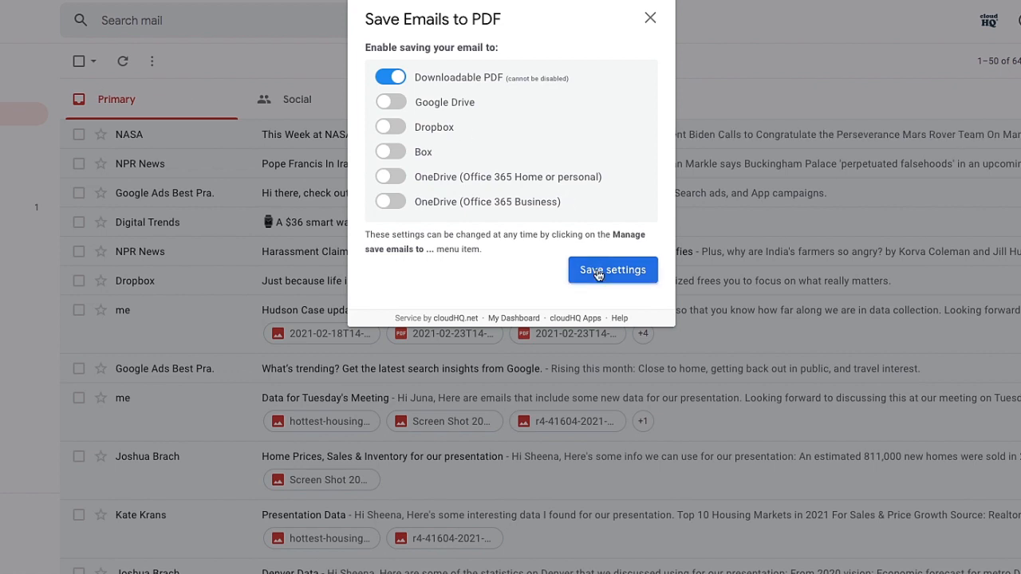
- Keep Downloadable PDF as the only save destination and save the extension settings
{"action": "left_click", "coordinate": [613, 270]}
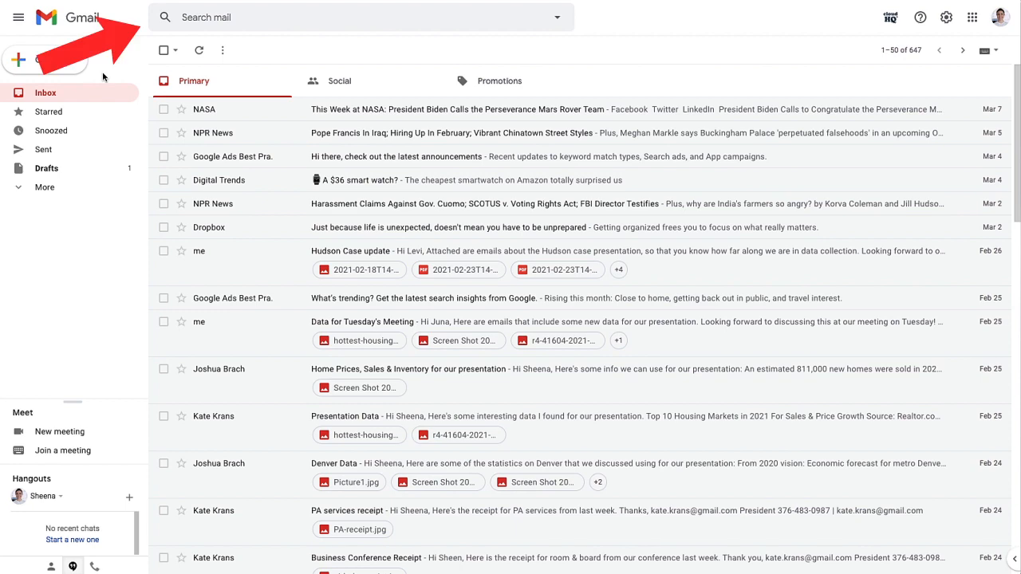
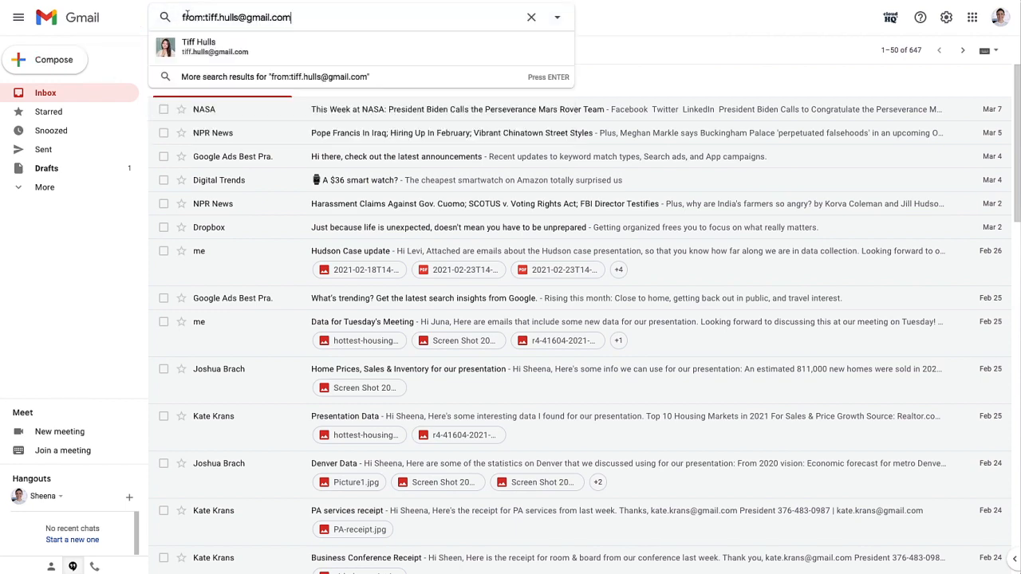
{"action": "key", "text": "Enter"}
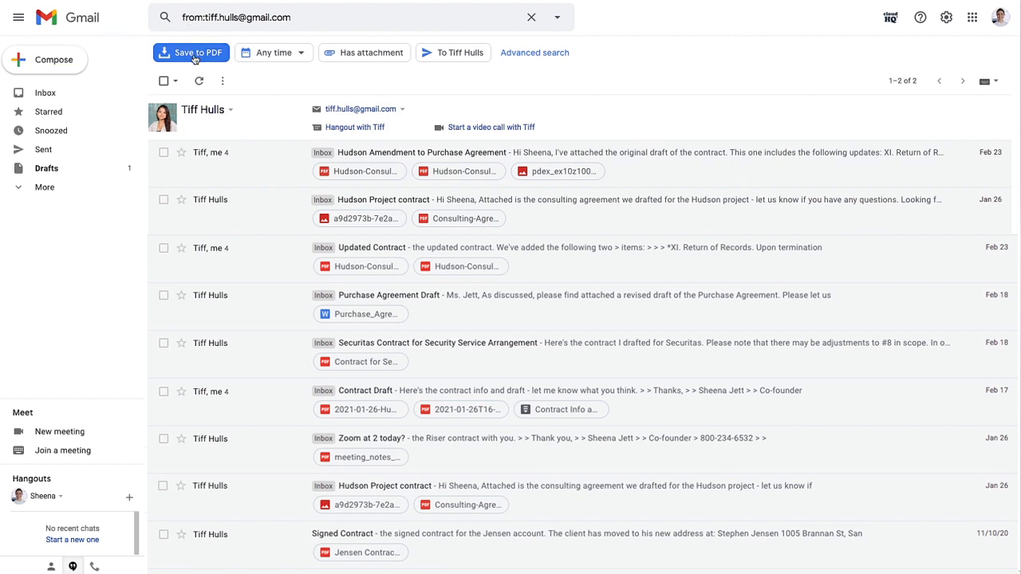
- Configure Save to PDF: merge all conversations into 'Hudson Contract', sorted oldest to newest
{"action": "left_click", "coordinate": [191, 52]}
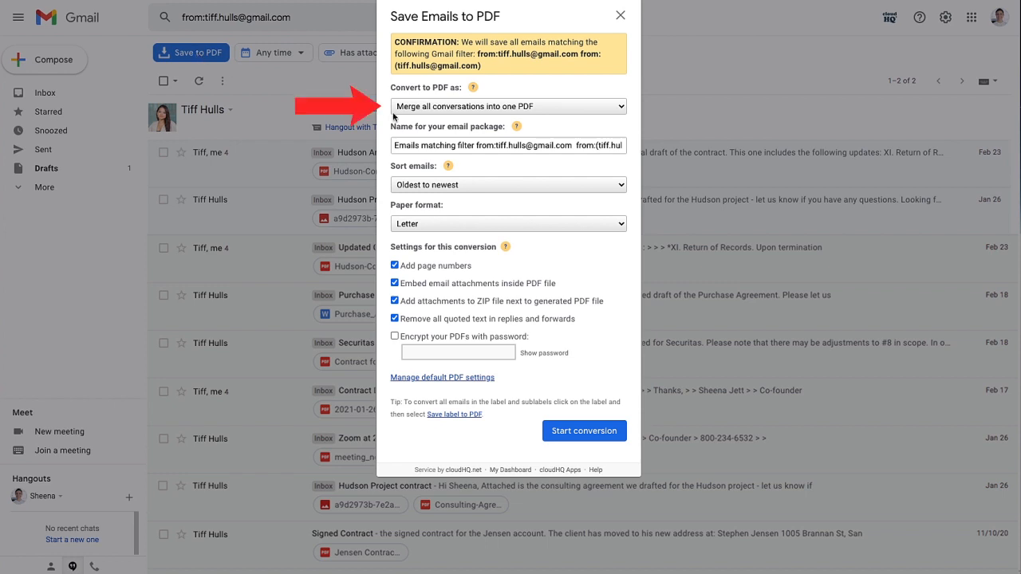
{"action": "left_click", "coordinate": [508, 106]}
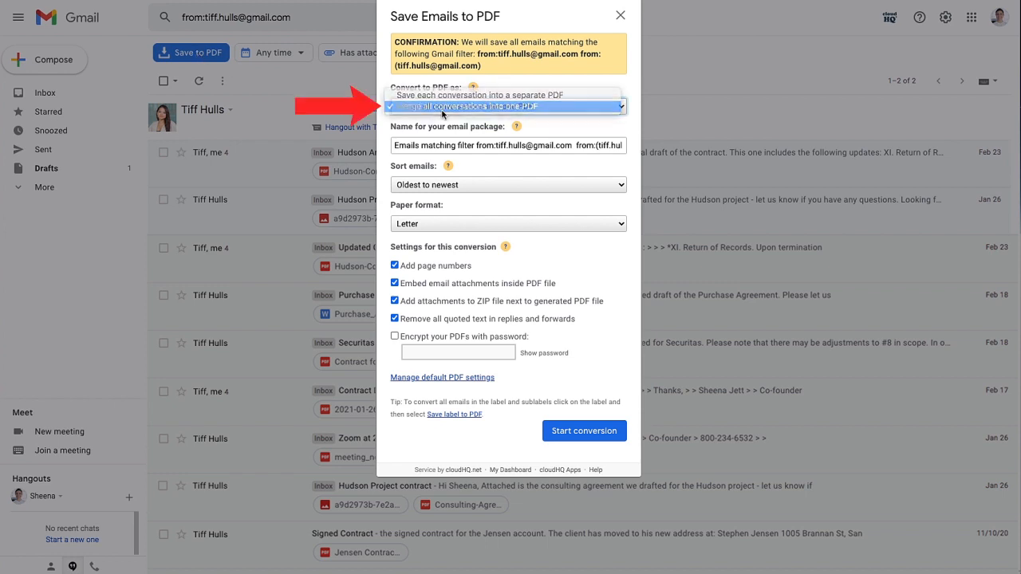
{"action": "left_click", "coordinate": [508, 145]}
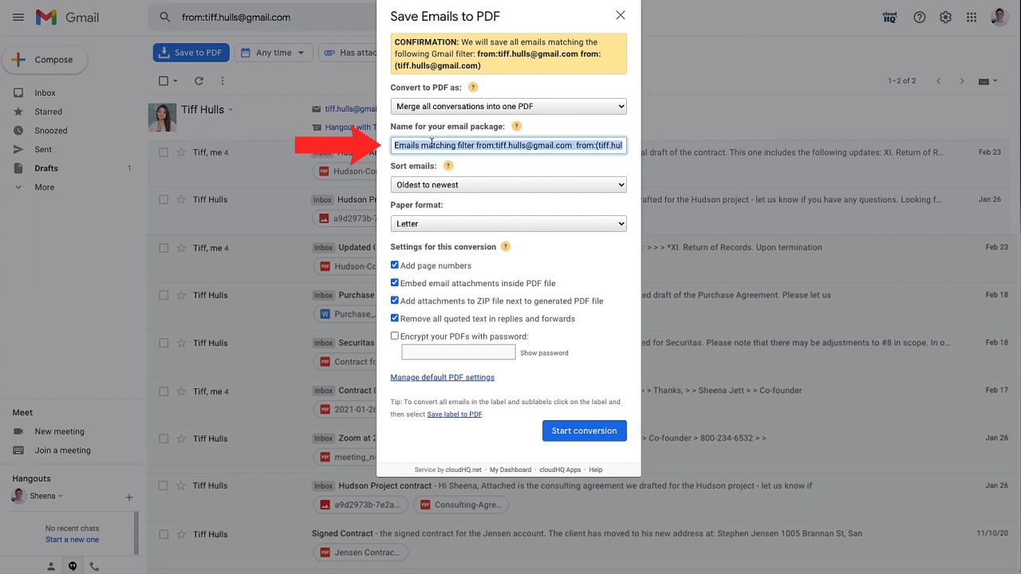
{"action": "type", "text": "Hudson Contract"}
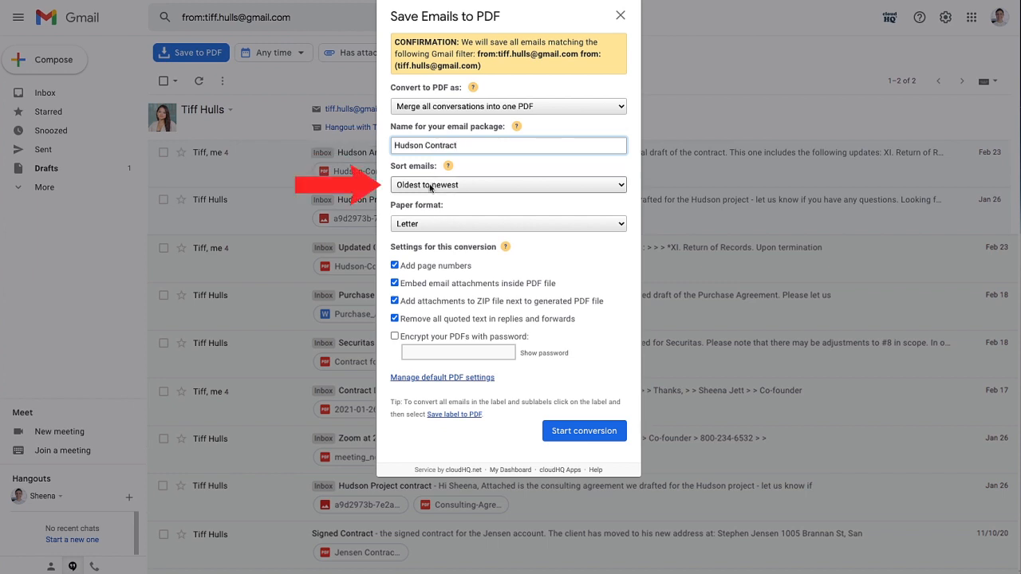
{"action": "left_click", "coordinate": [507, 184]}
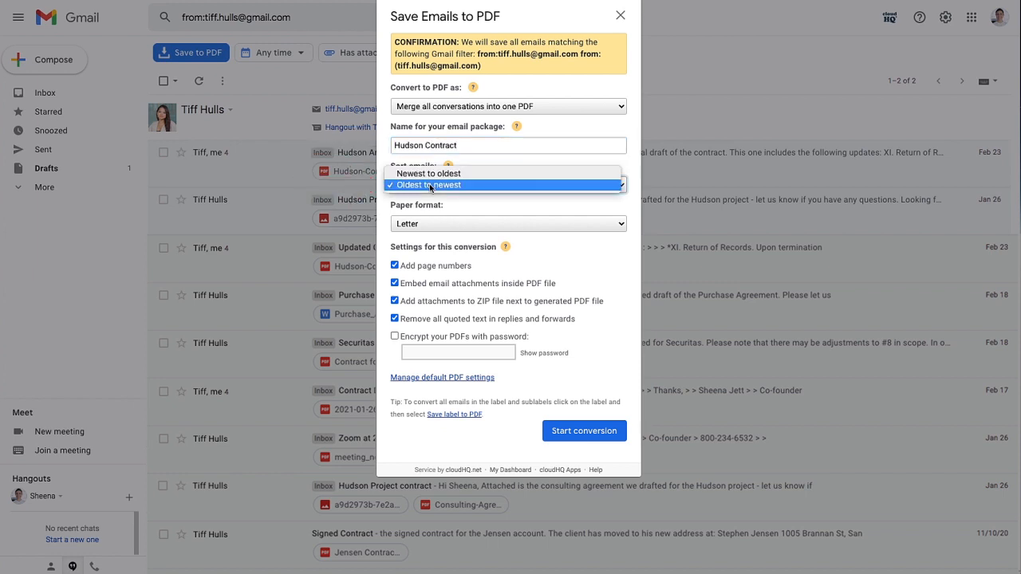
{"action": "left_click", "coordinate": [428, 184]}
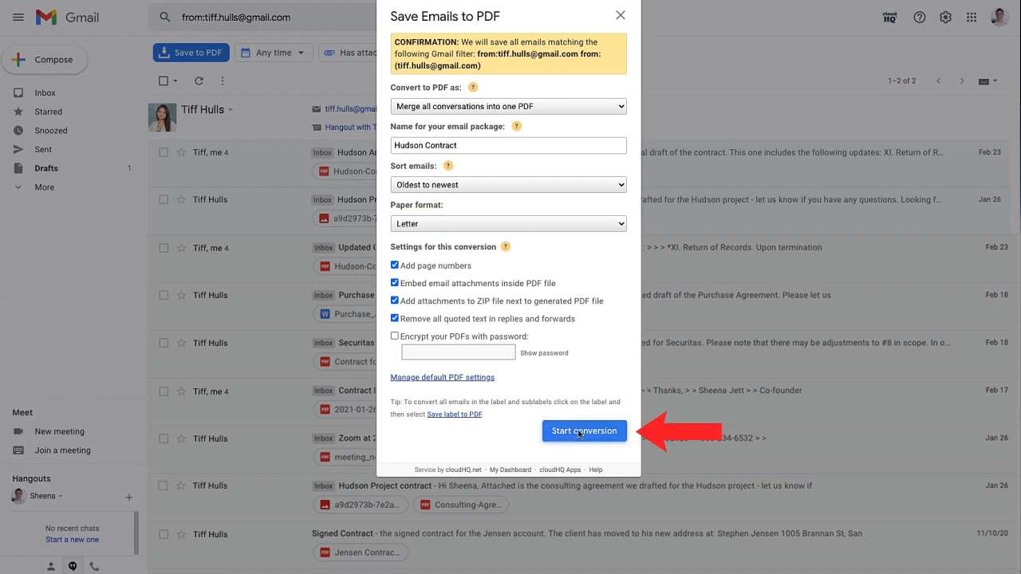
- Start the conversion, then download and open the archive from cloudHQ's ready email
{"action": "left_click", "coordinate": [583, 431]}
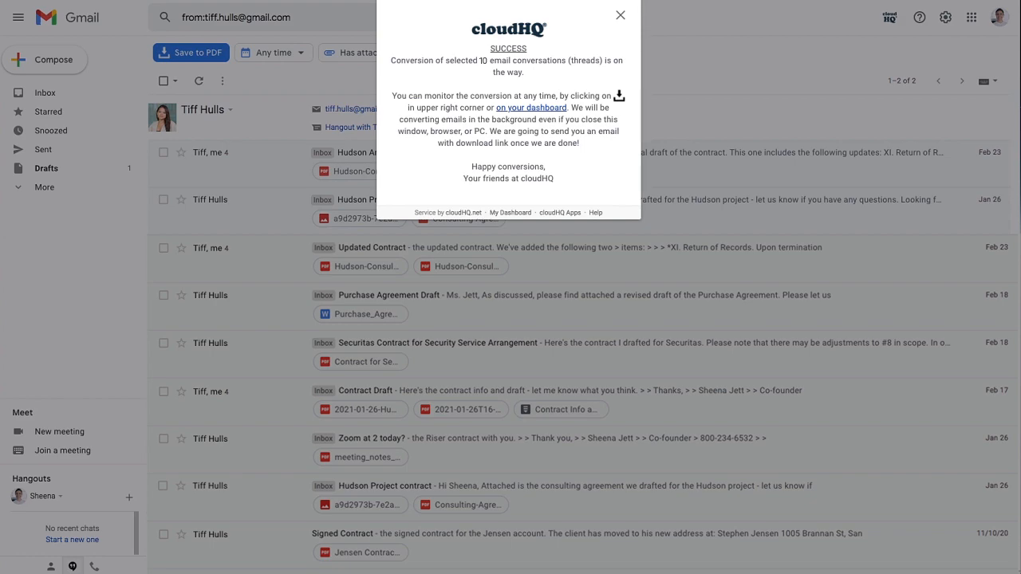
{"action": "left_click", "coordinate": [621, 14]}
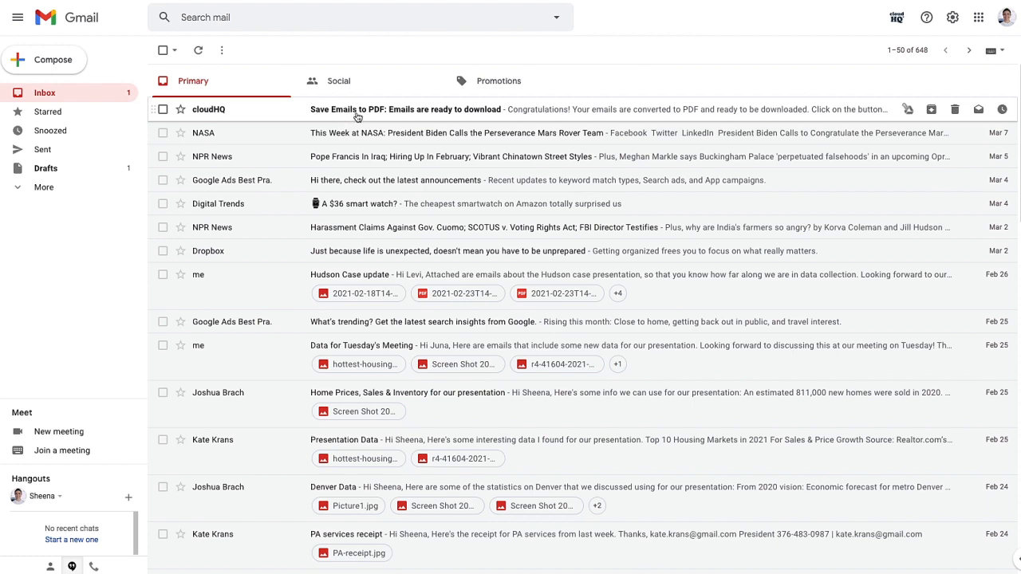
{"action": "left_click", "coordinate": [409, 109]}
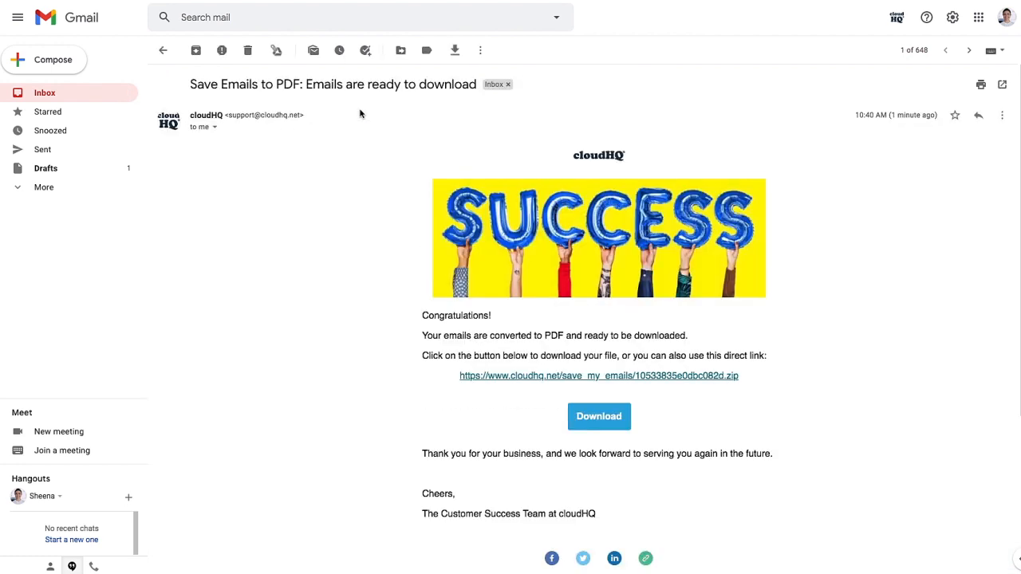
{"action": "left_click", "coordinate": [599, 416]}
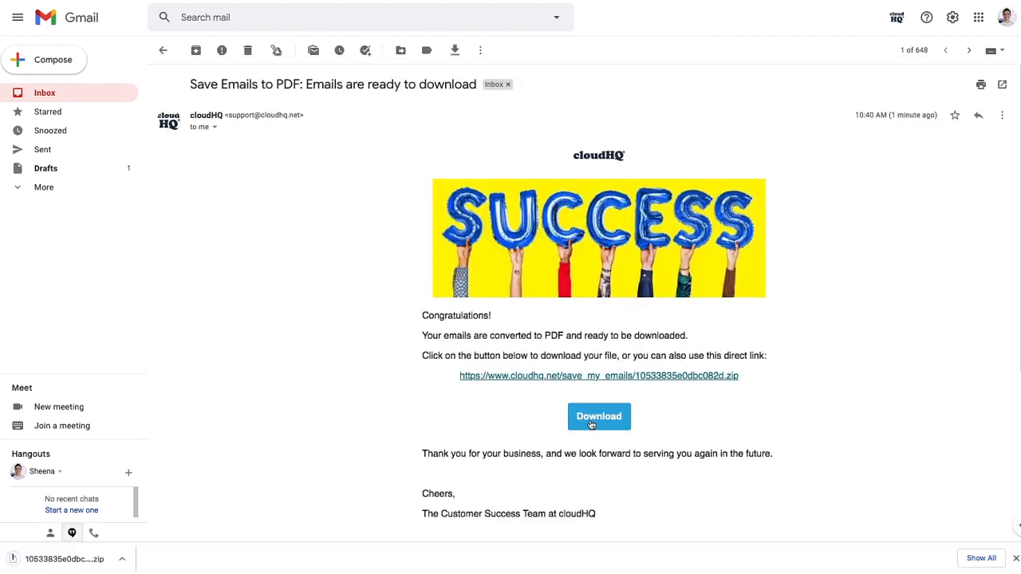
{"action": "left_click", "coordinate": [599, 416]}
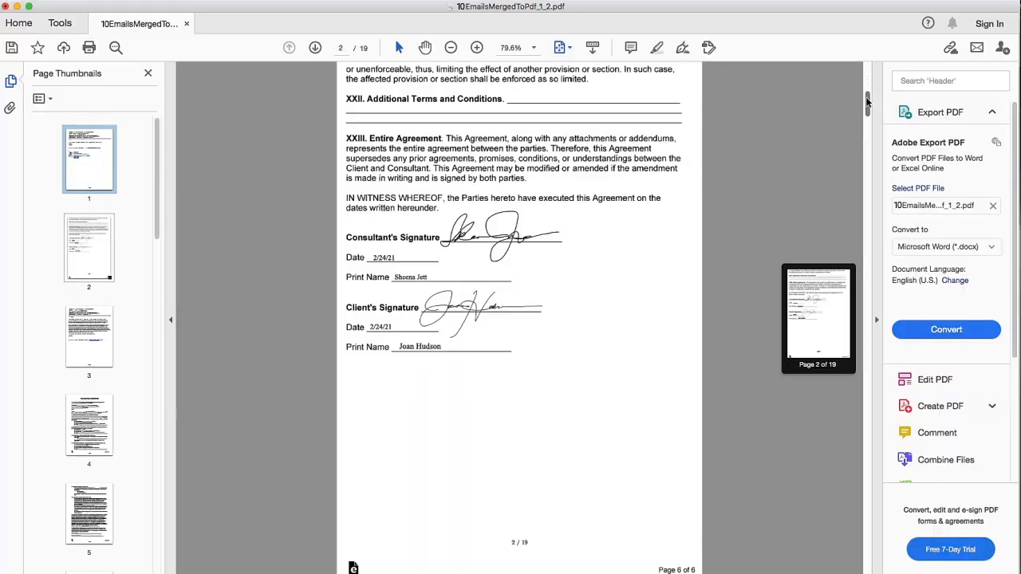
- Scroll through 10EmailsMergedToPdf_1_2.pdf to its third page in Acrobat Reader
{"action": "scroll", "scroll_direction": "down", "scroll_amount": 3}
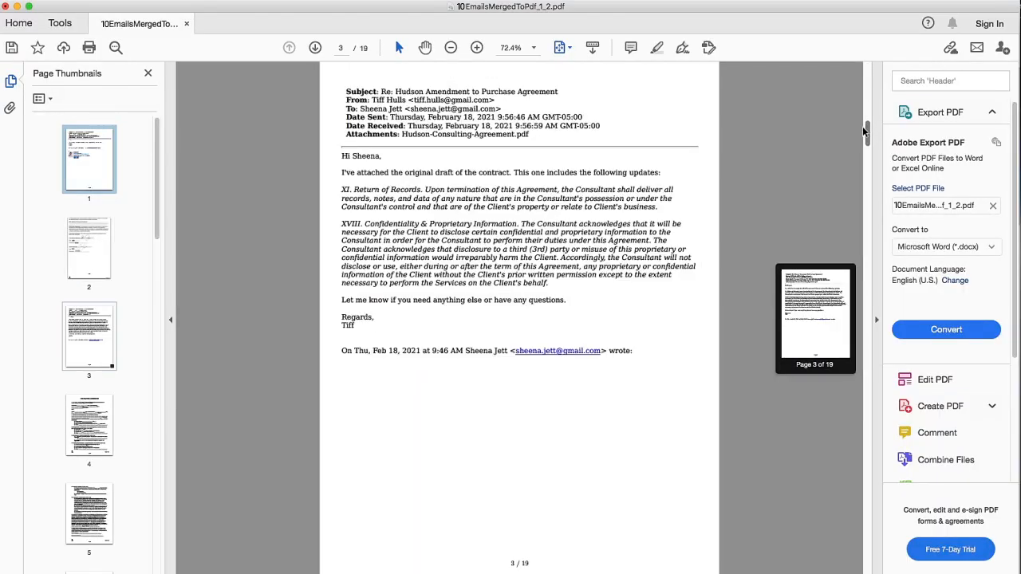